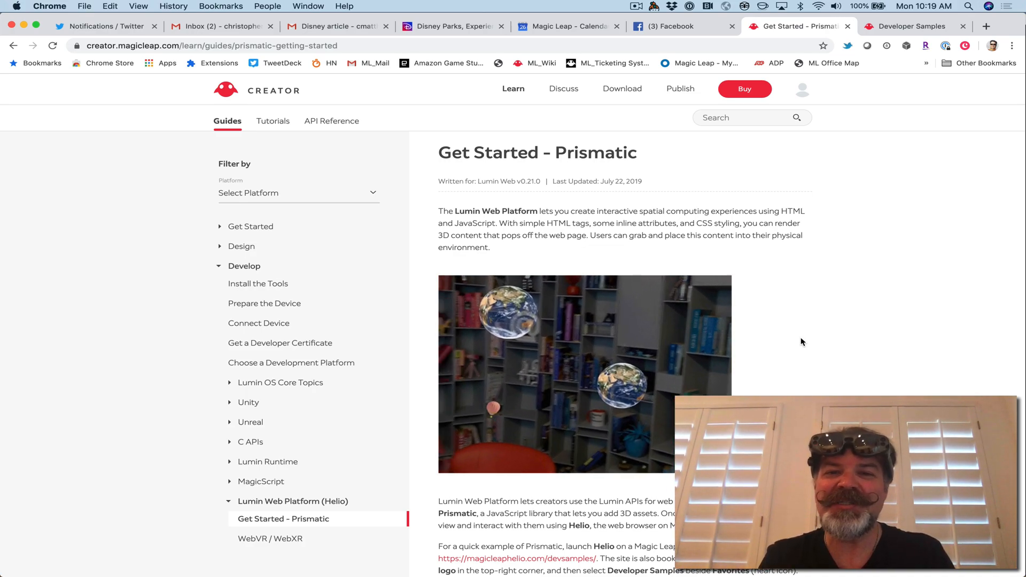
# Dismiss the Creator Agreement welcome banner and bring the Get Prismatic steps into view
pyautogui.scroll(-3)
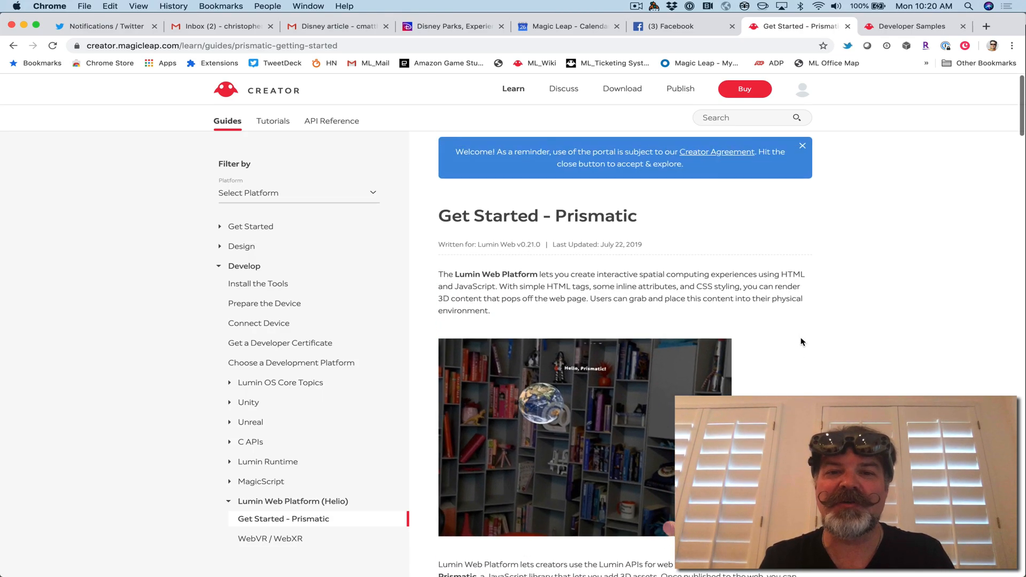
pyautogui.click(802, 145)
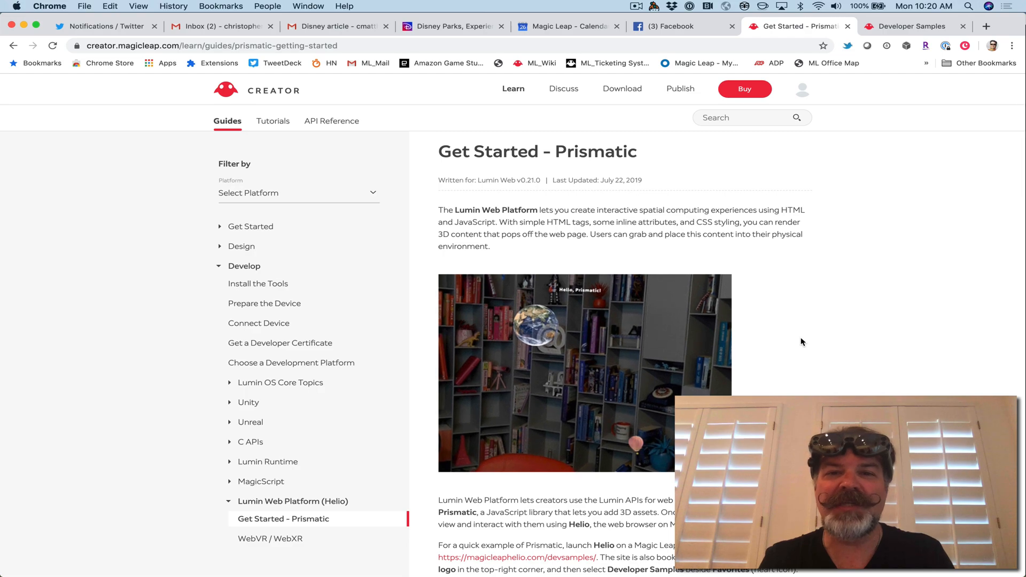
pyautogui.scroll(-3)
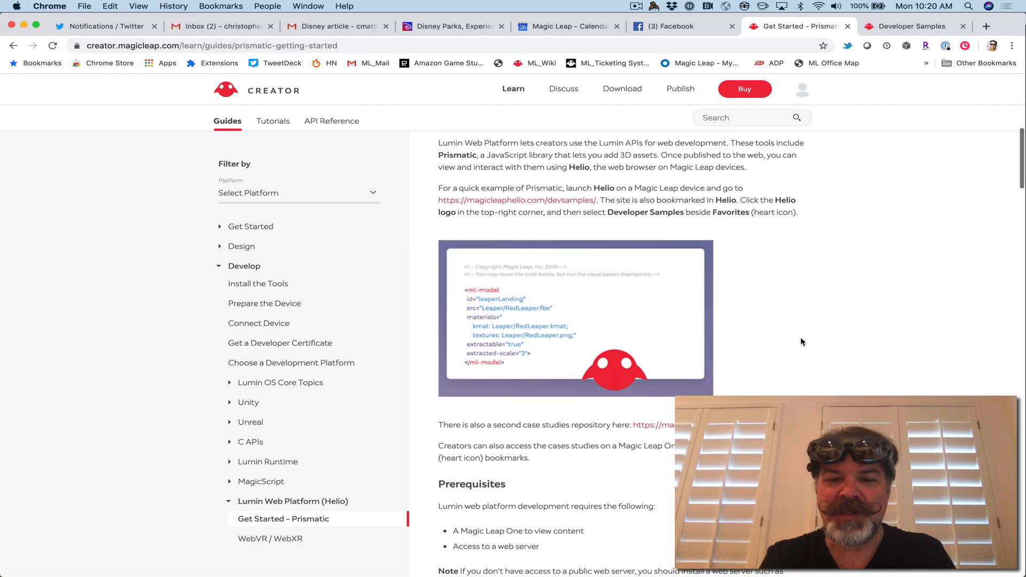
pyautogui.scroll(-3)
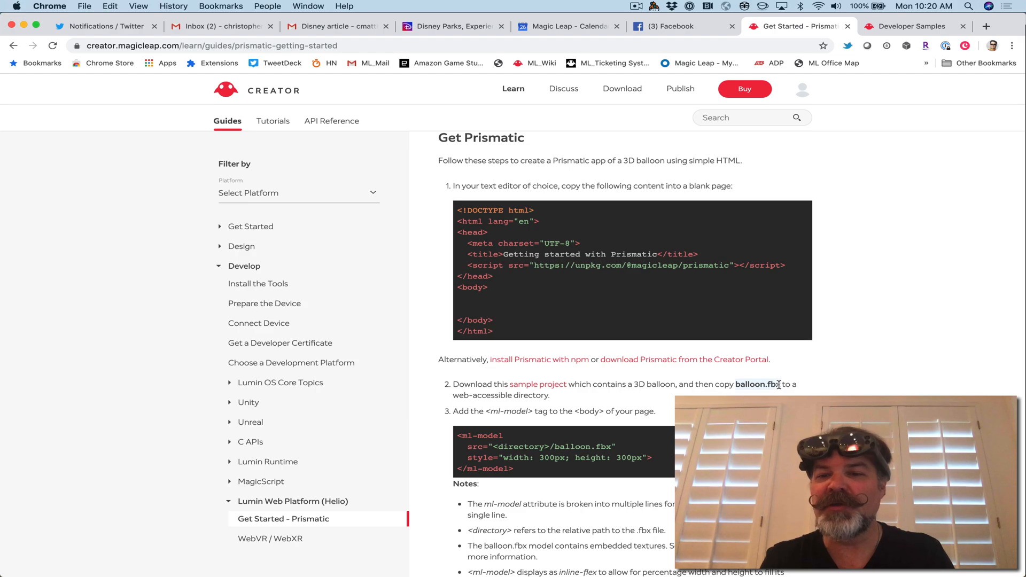
pyautogui.moveTo(779, 396)
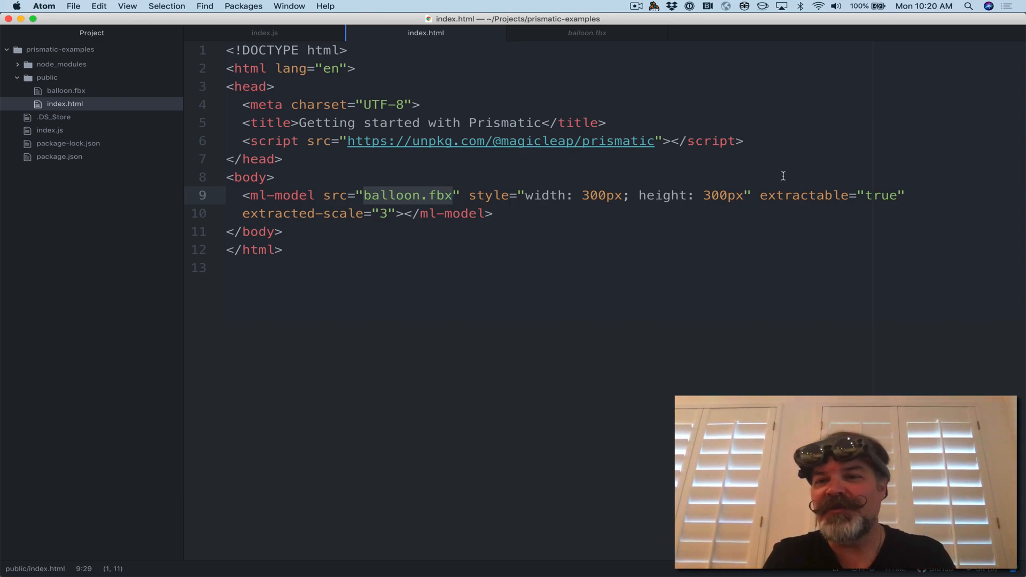
pyautogui.doubleClick(803, 195)
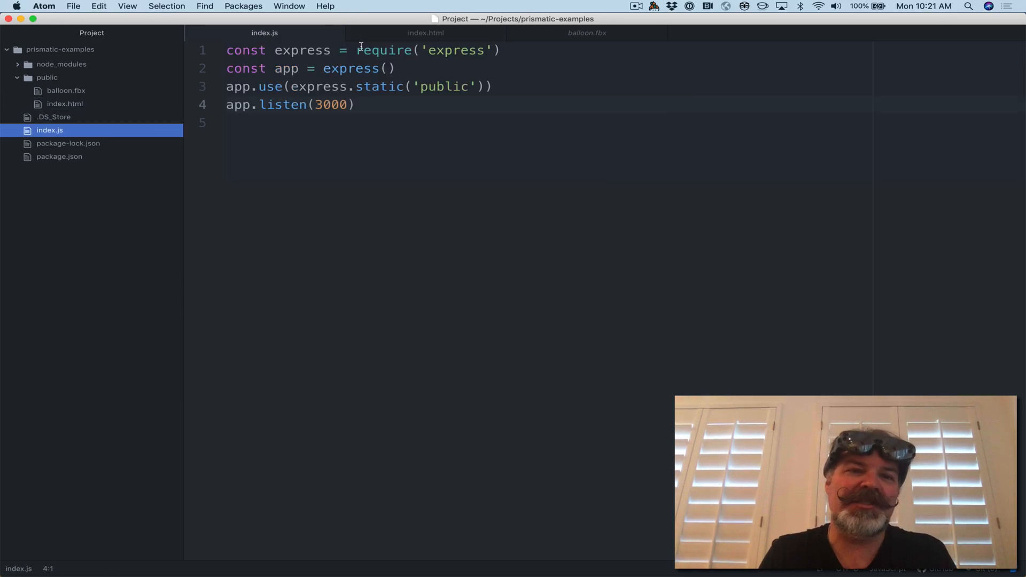
pyautogui.click(64, 104)
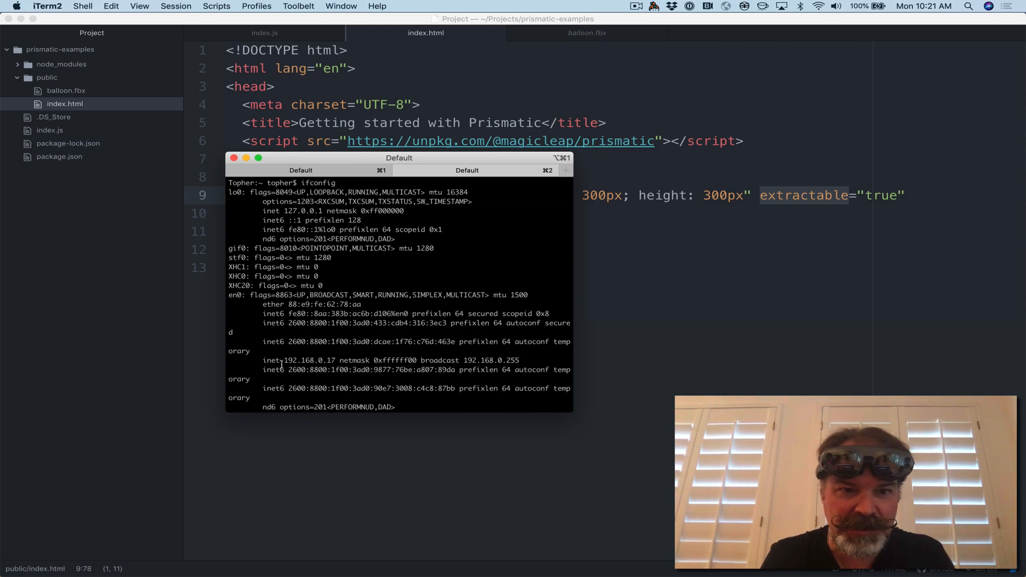
# Select the en0 inet address 192.168.0.17 in the ifconfig output and copy it
pyautogui.doubleClick(309, 360)
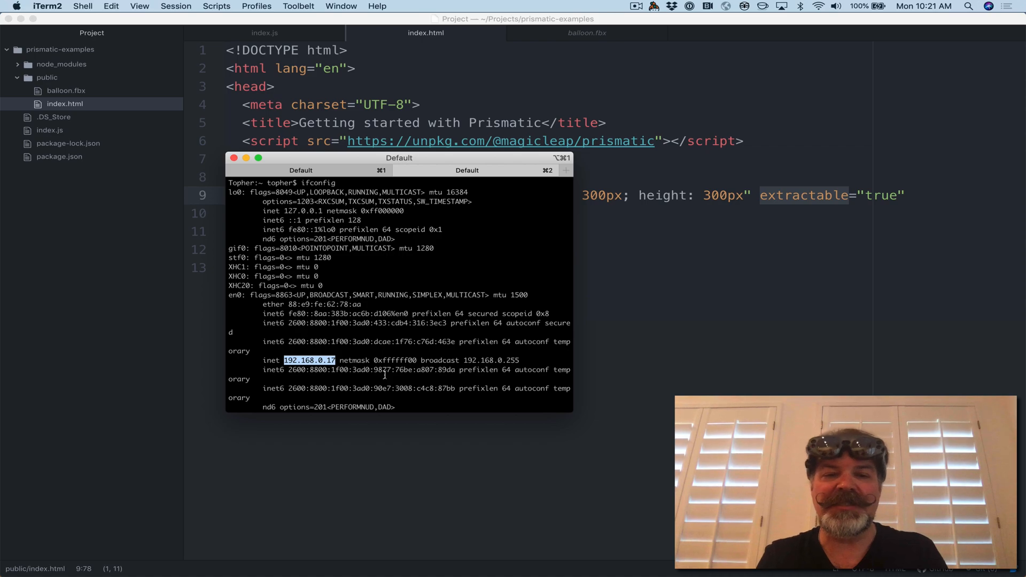
pyautogui.press('cmd+tab')
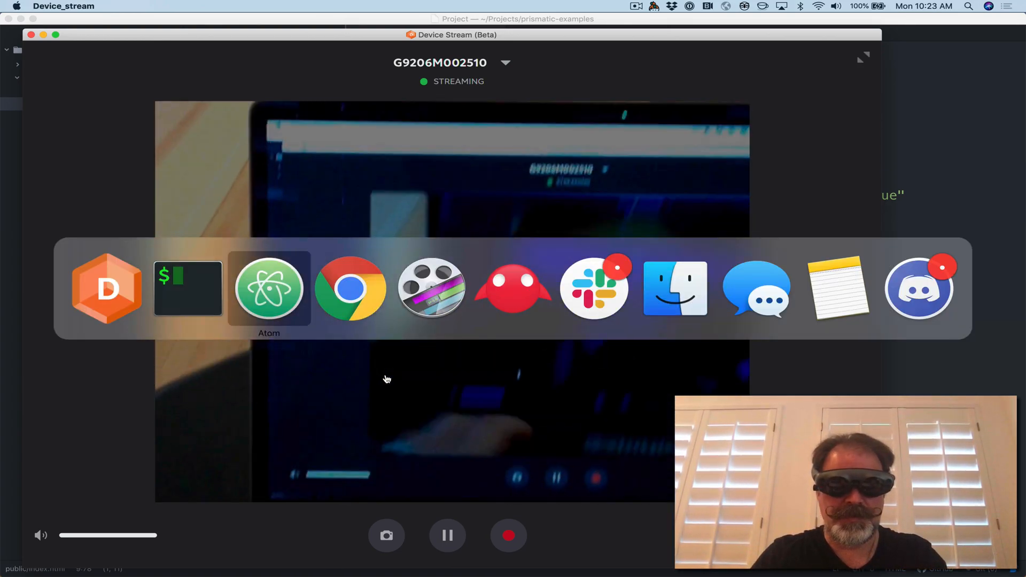
# Change the balloon ml-model height from 300px to 600px in index.html and save
pyautogui.click(268, 288)
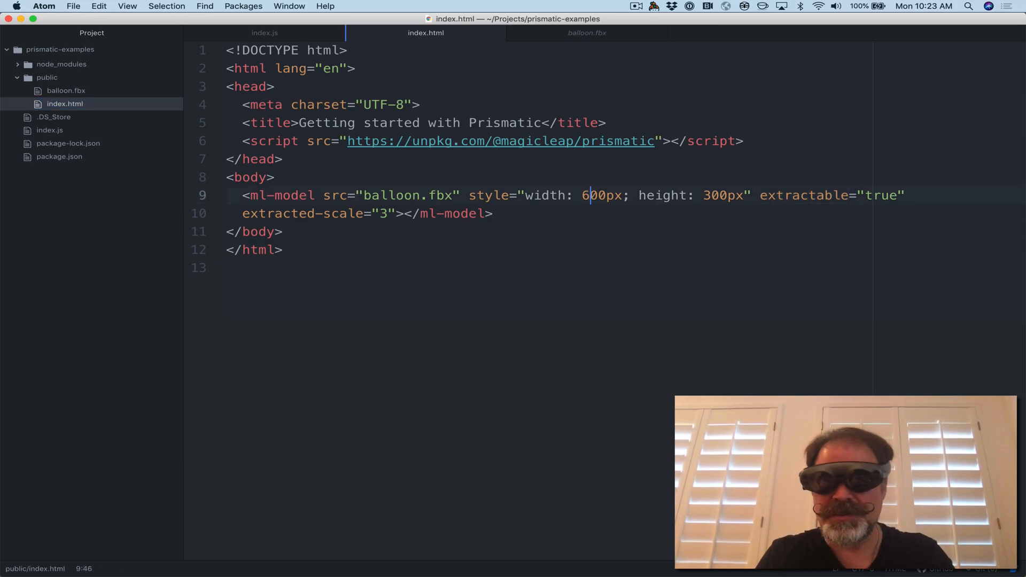
pyautogui.click(705, 194)
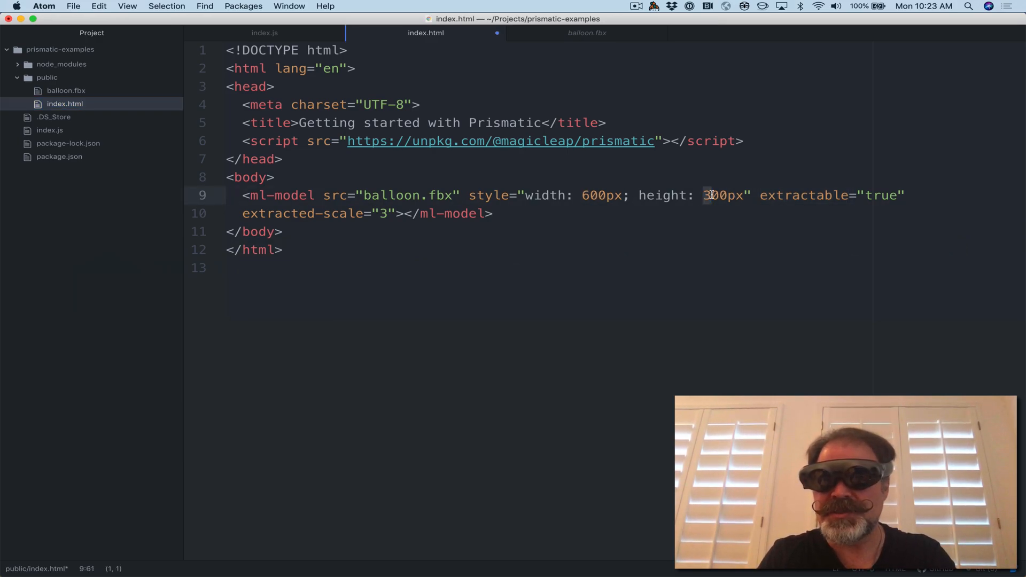
pyautogui.write('600')
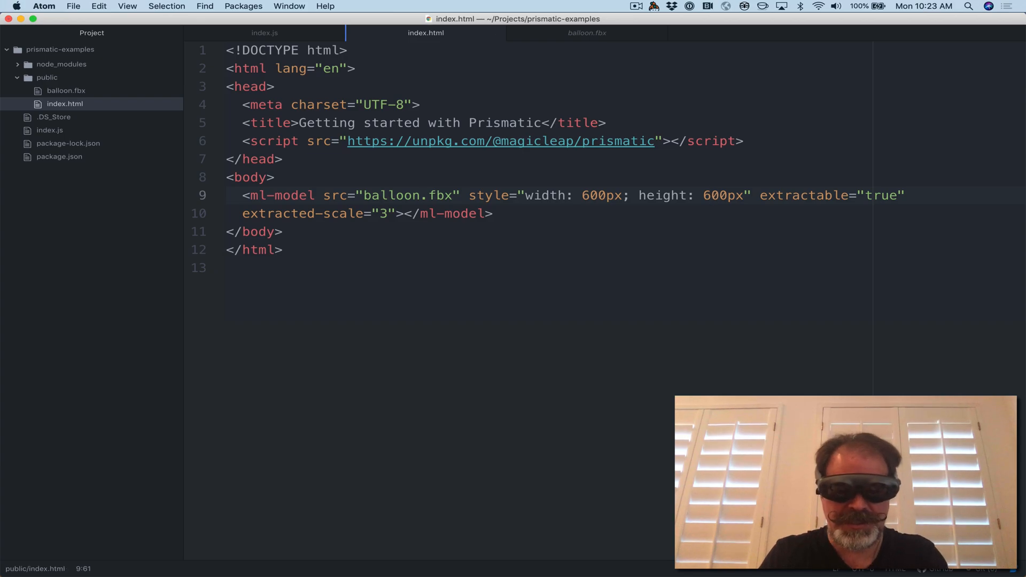
pyautogui.click(706, 194)
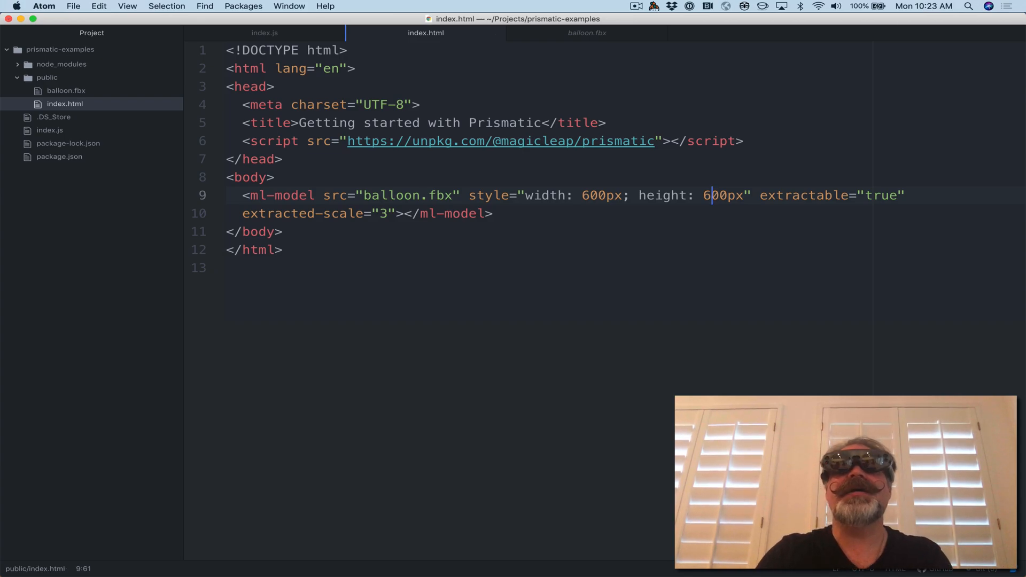